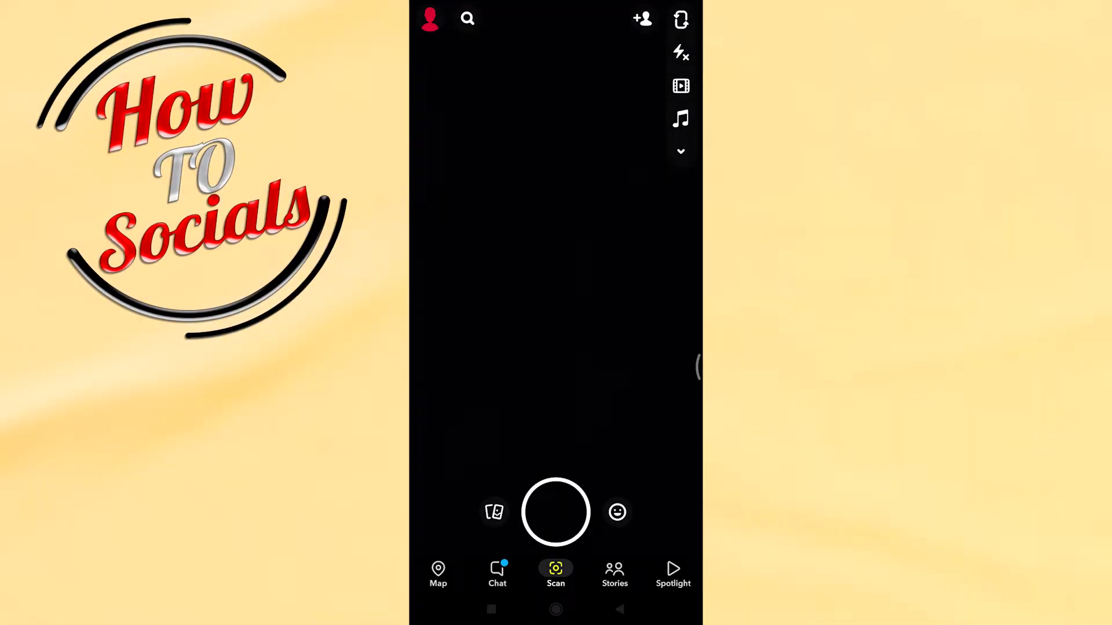
# From the chat list, open More settings for Anastasija's chat and show its message notification choices
pyautogui.click(497, 573)
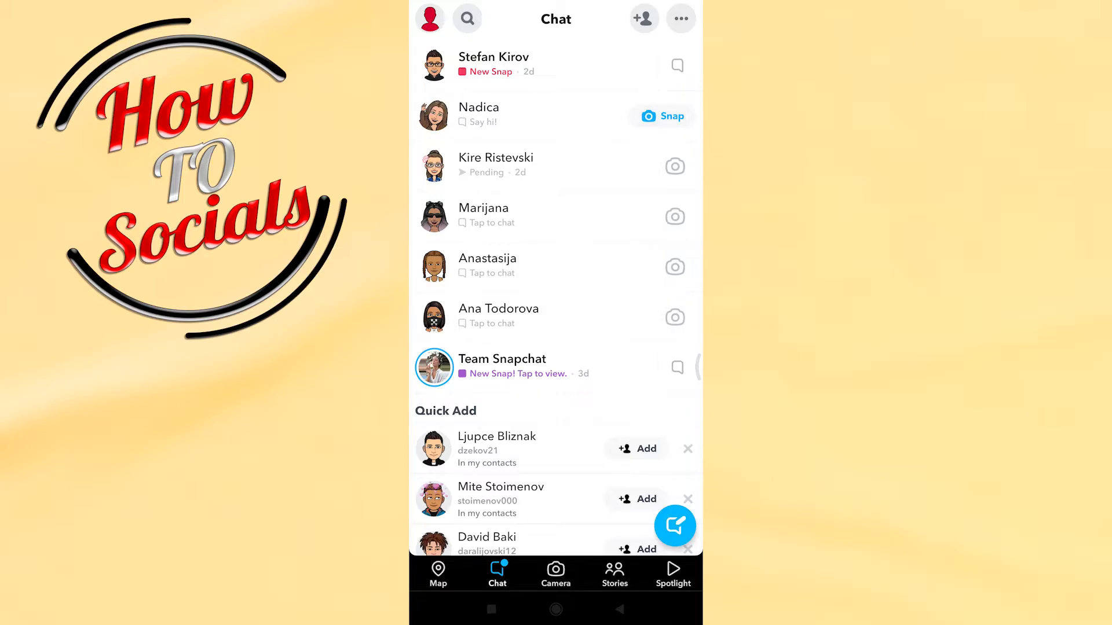
pyautogui.click(487, 266)
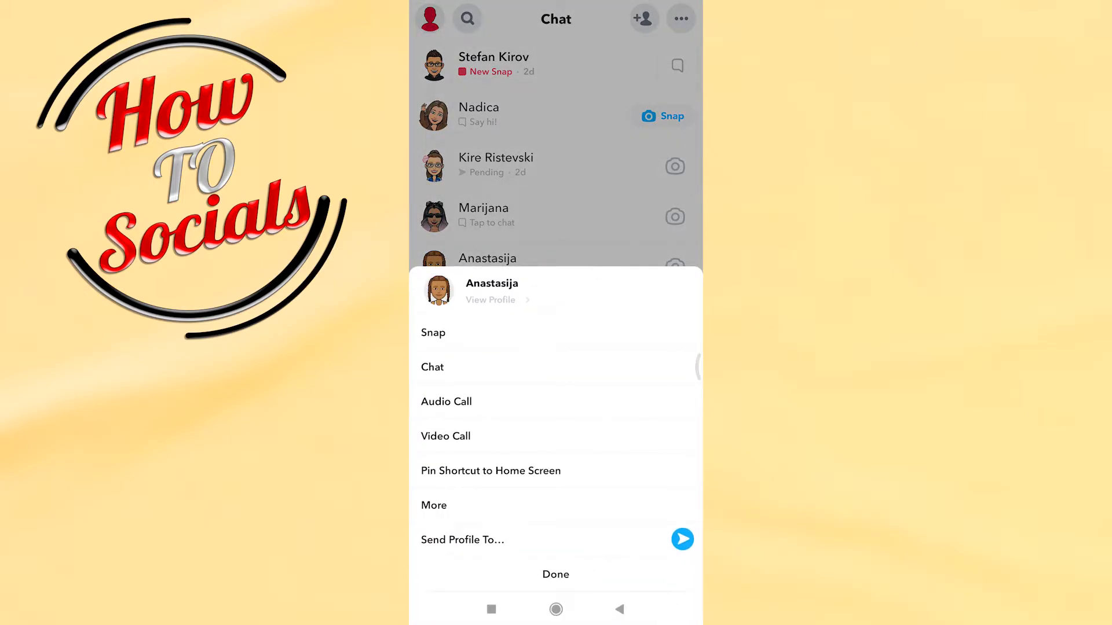
pyautogui.click(434, 506)
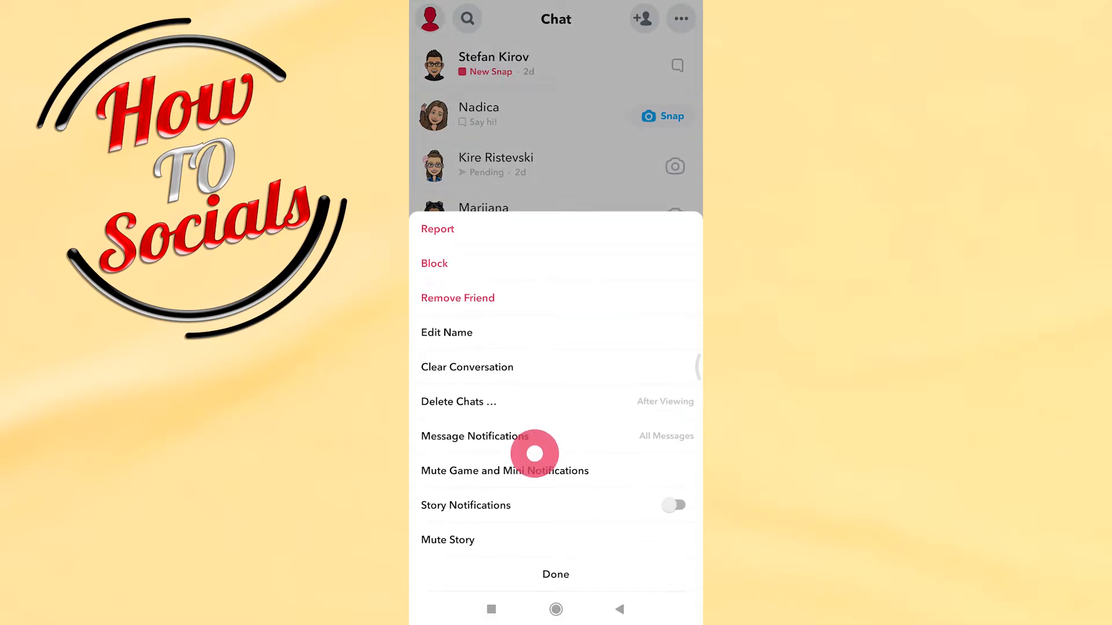
pyautogui.click(475, 436)
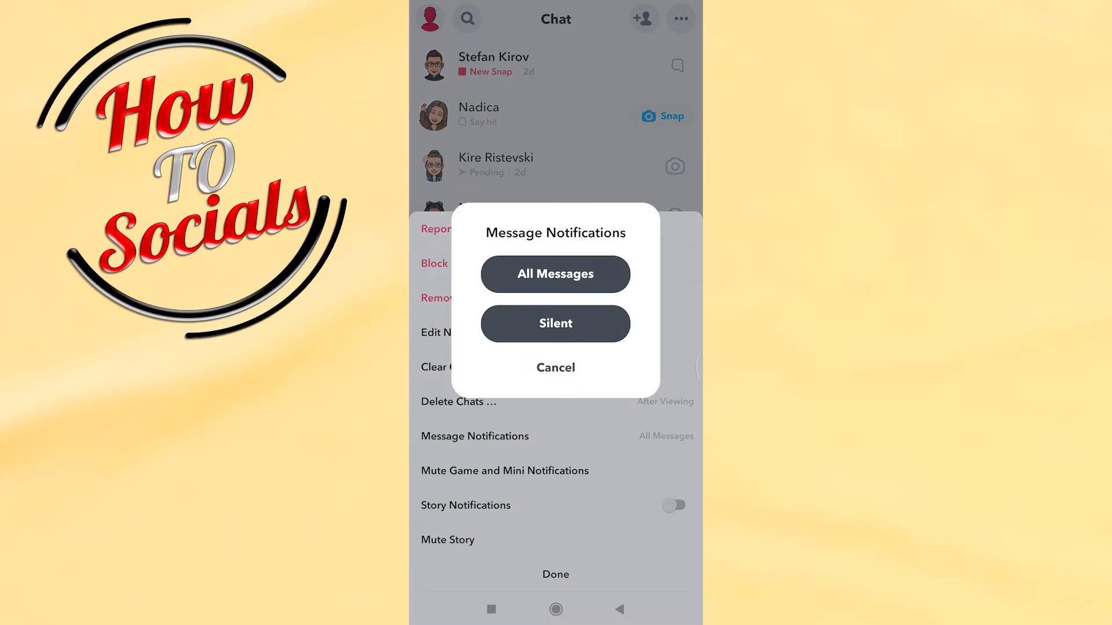
pyautogui.click(556, 368)
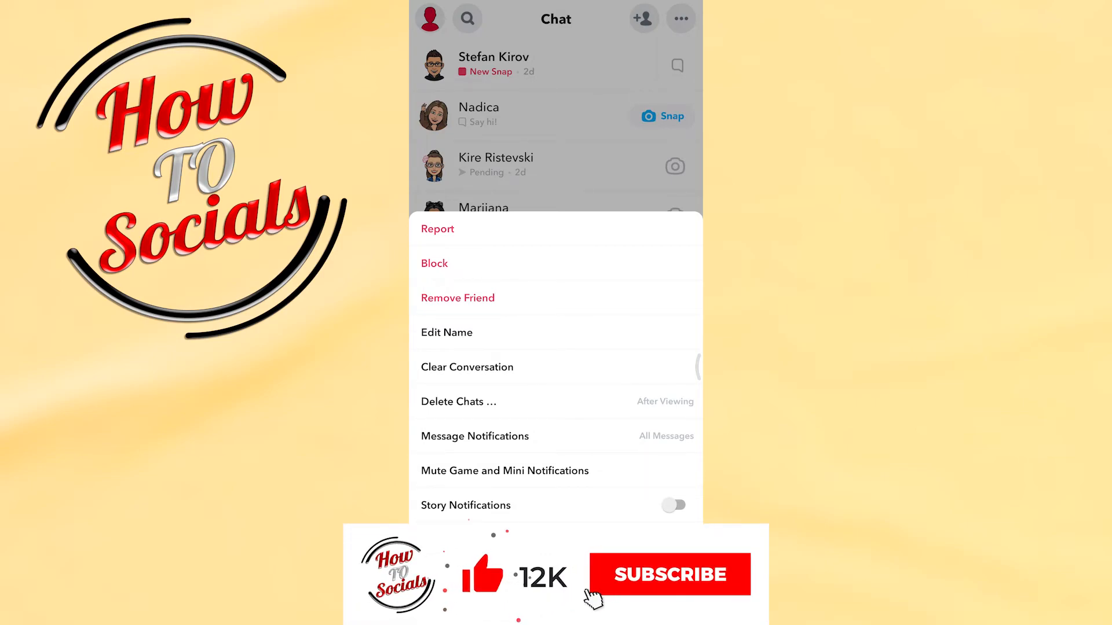
pyautogui.click(661, 574)
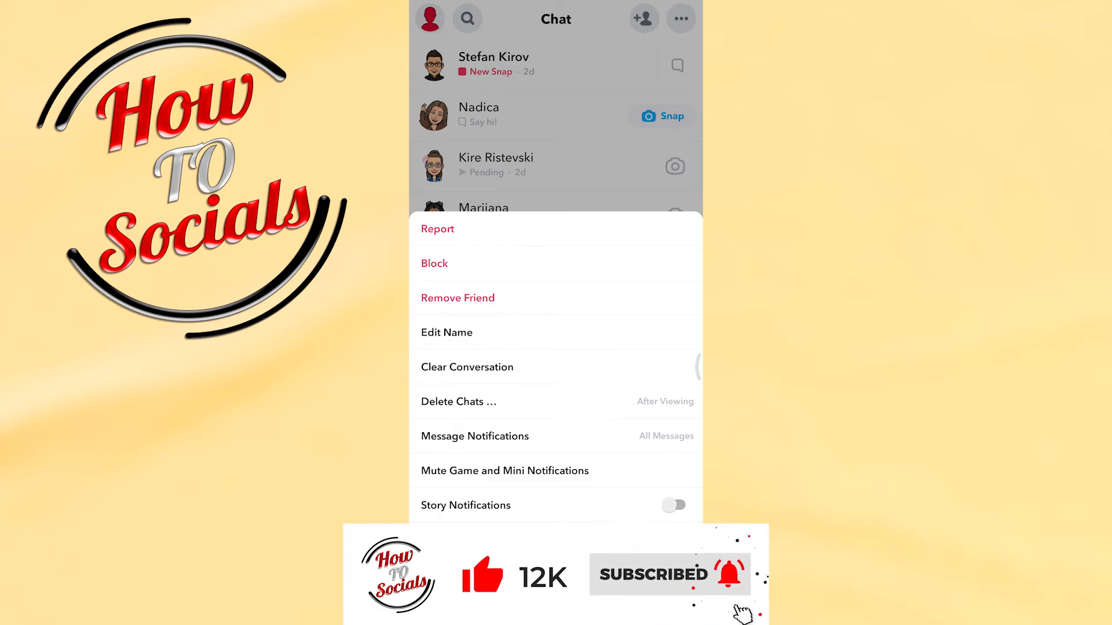